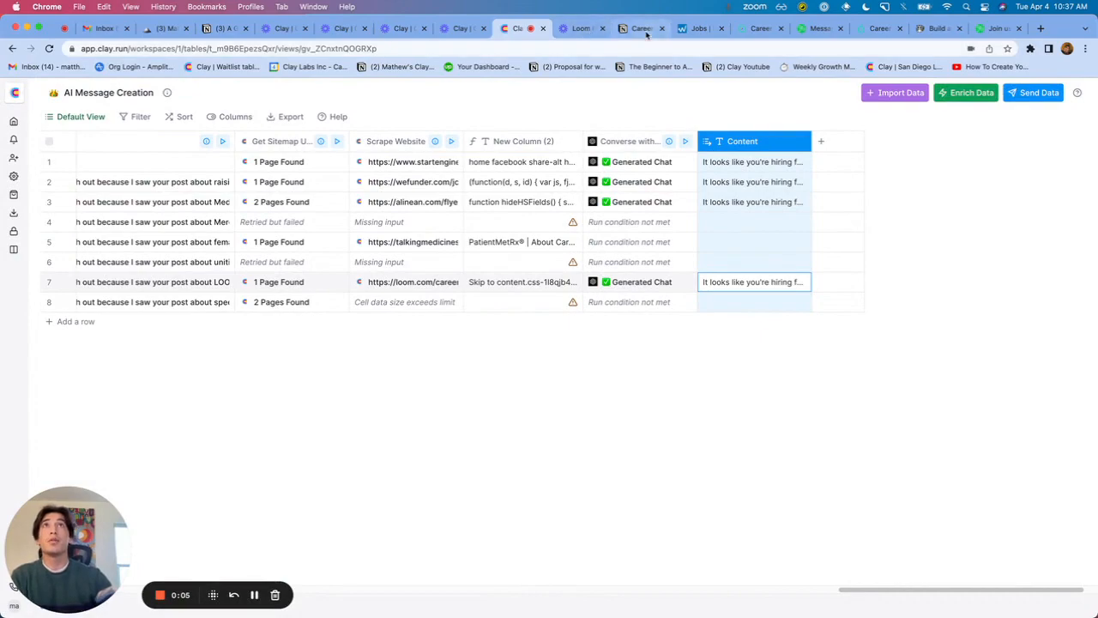
# - Browse the Loom and Notion careers pages, then return to the Clay table
pyautogui.click(582, 29)
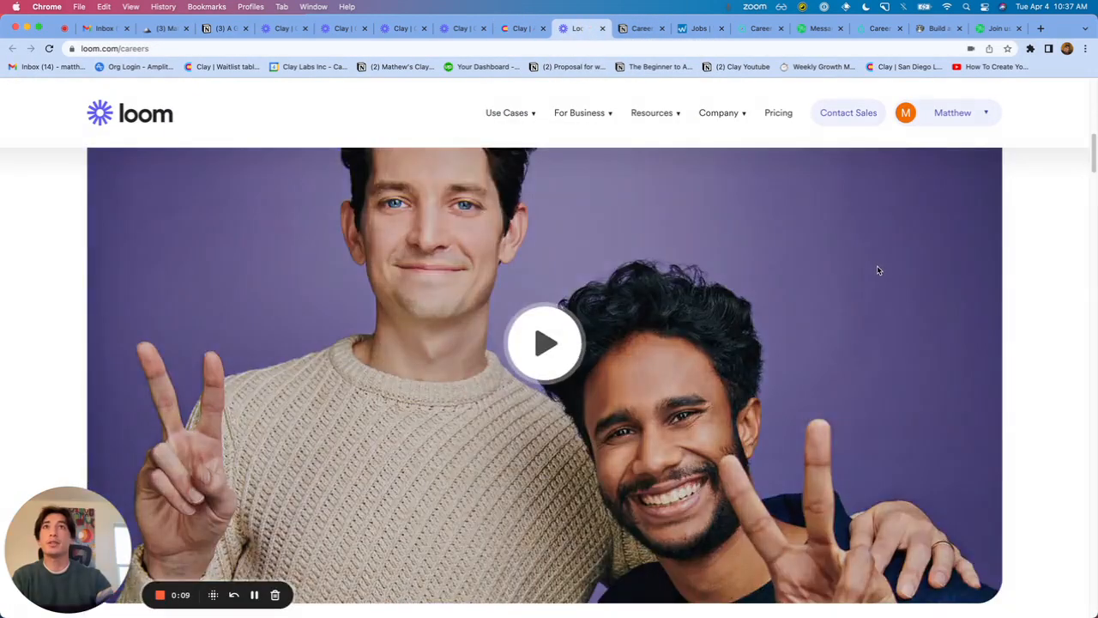
pyautogui.scroll(-3)
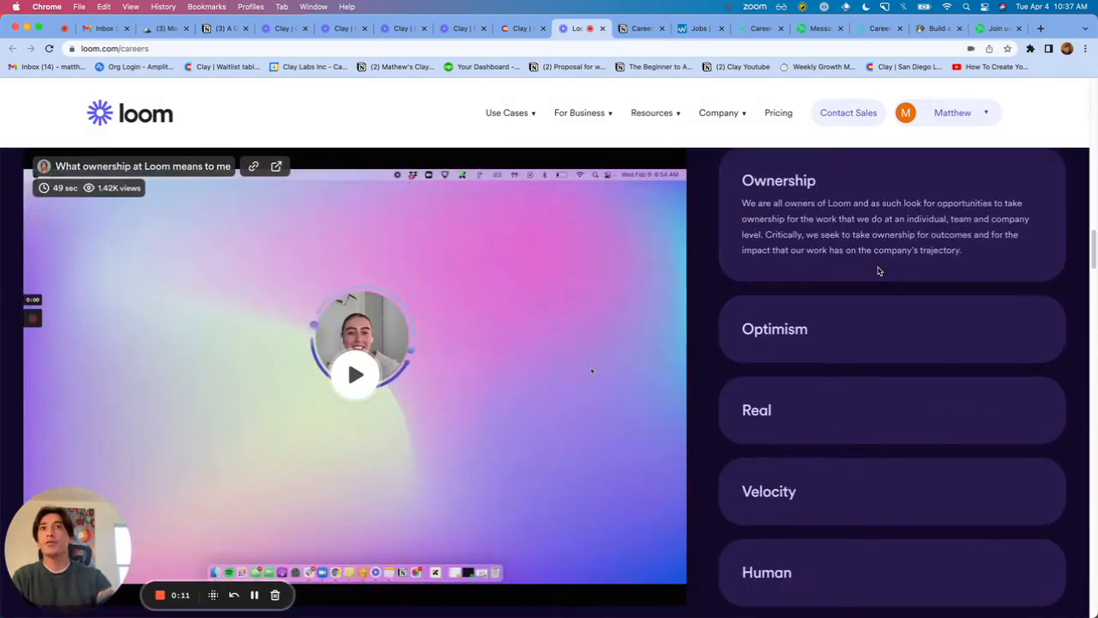
pyautogui.scroll(-3)
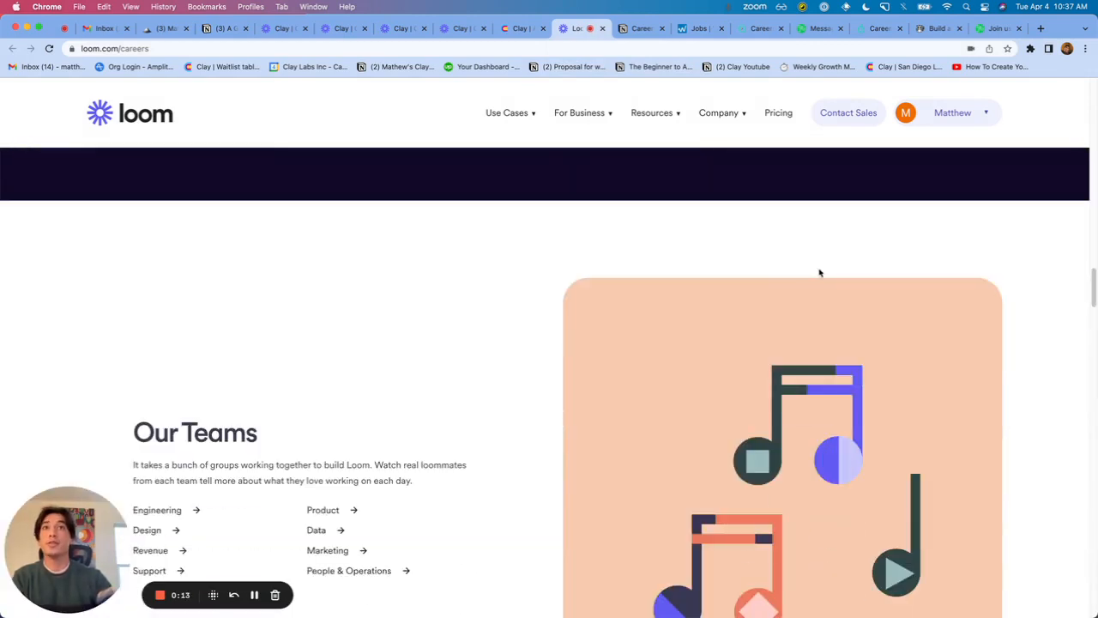
pyautogui.click(641, 28)
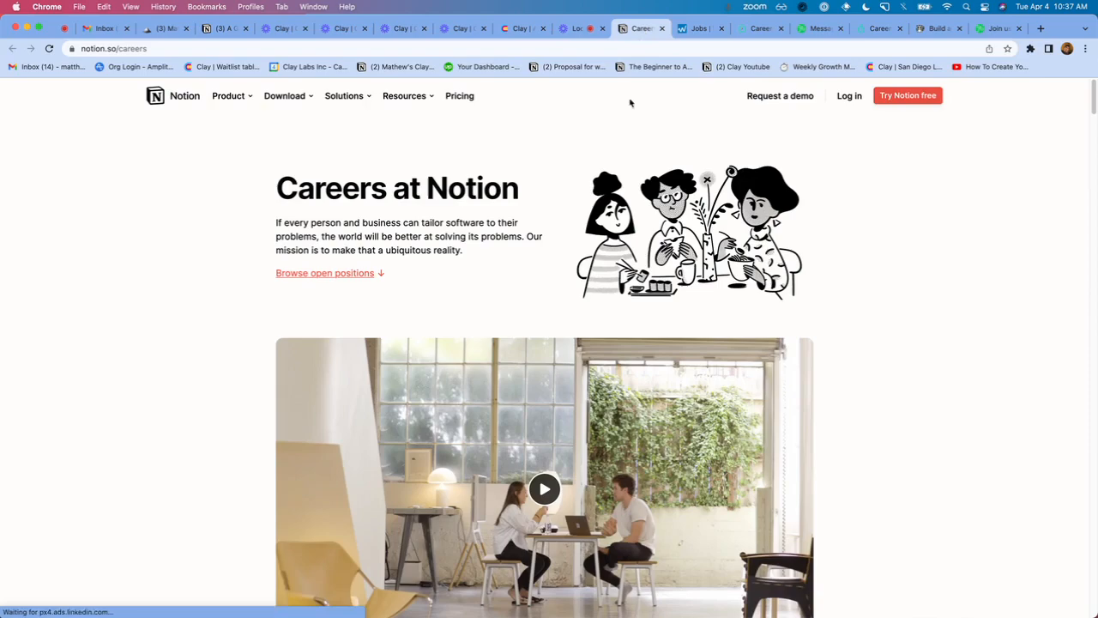
pyautogui.scroll(-3)
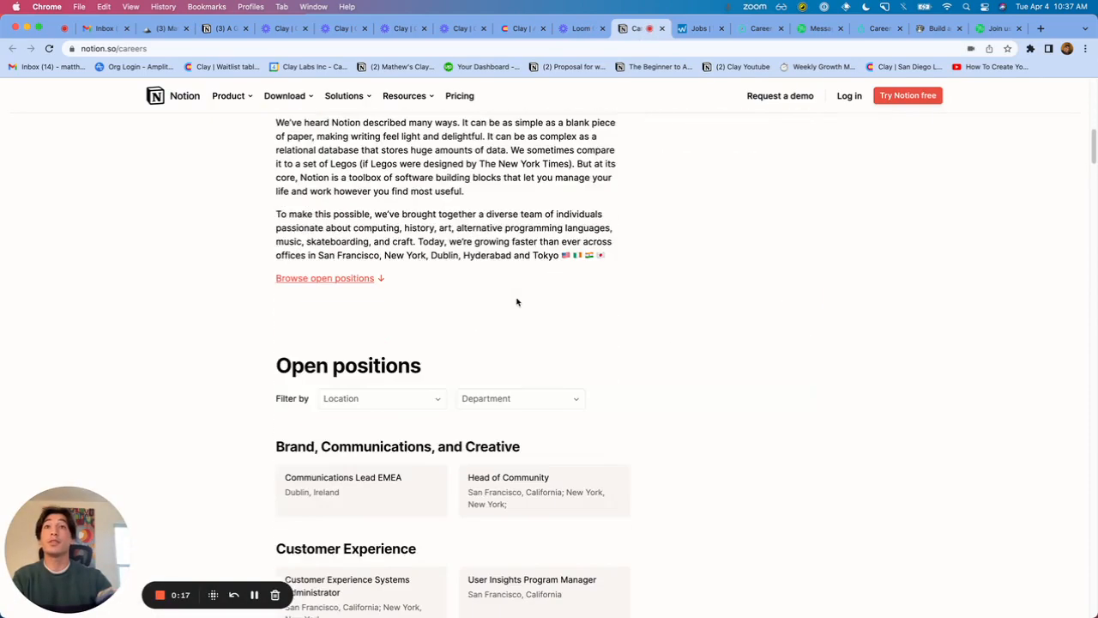
pyautogui.click(699, 28)
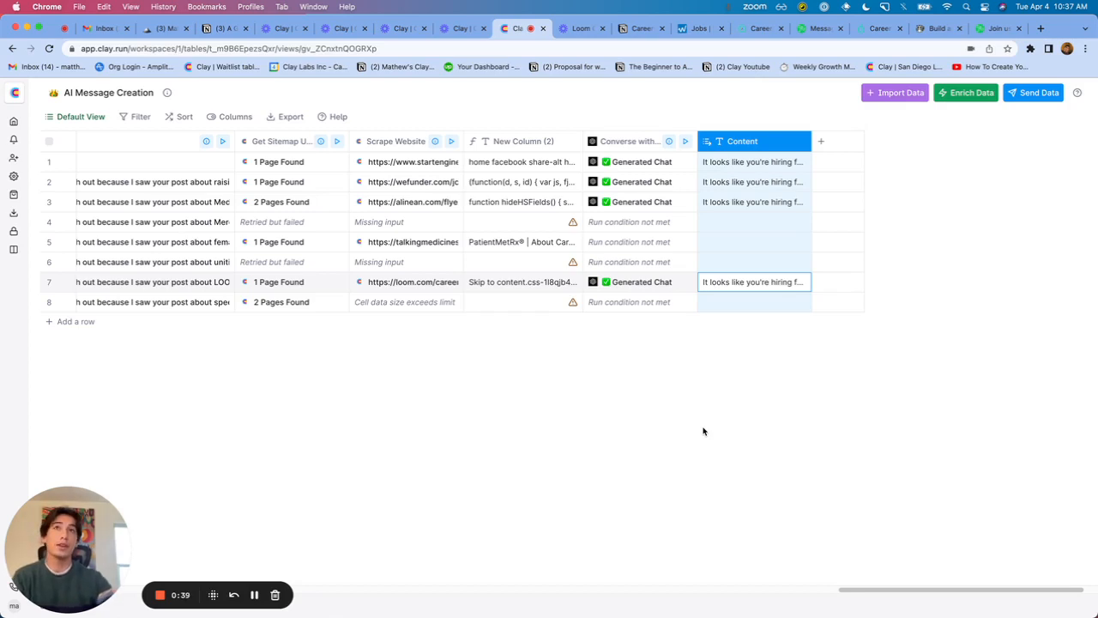
pyautogui.moveTo(736, 394)
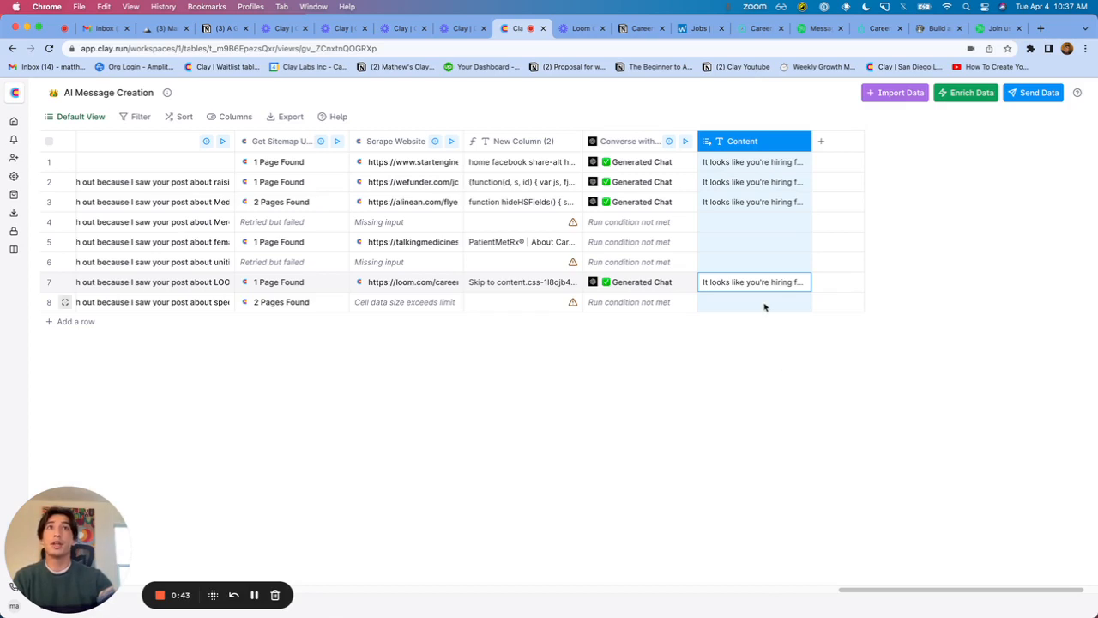
pyautogui.moveTo(779, 159)
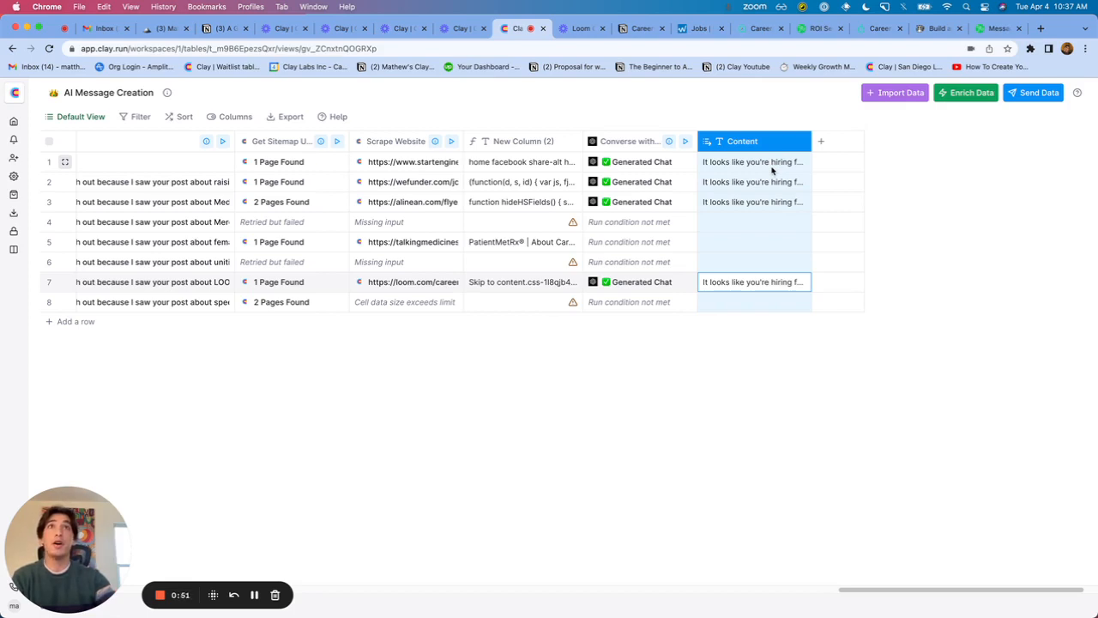
pyautogui.moveTo(578, 179)
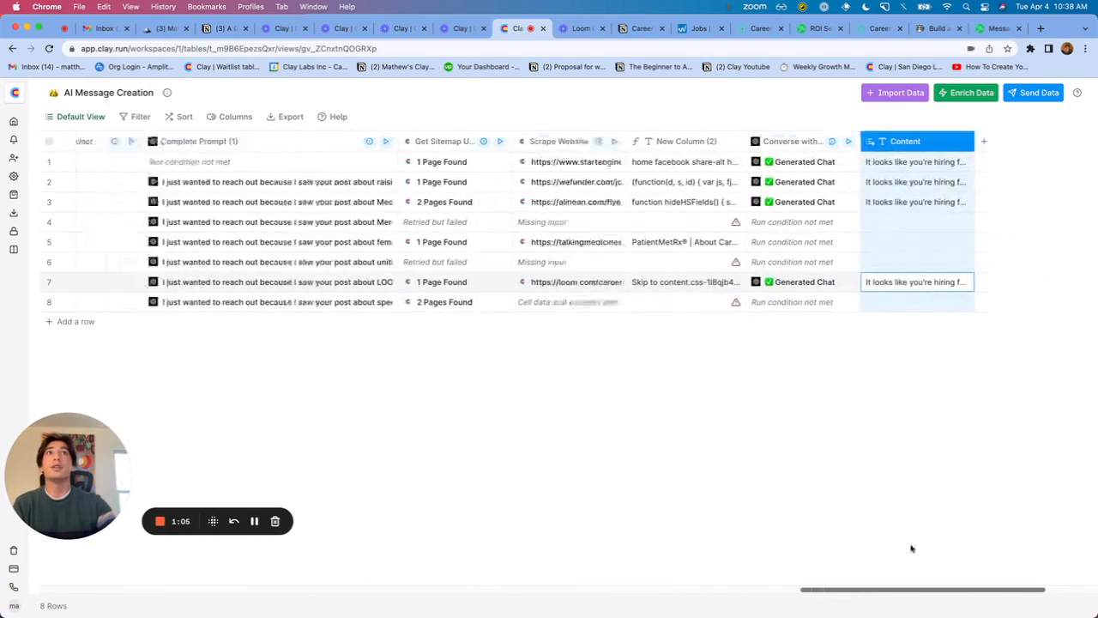
# - Show the Get Sitemap URLs settings with company domain input and careers, jobs keywords
pyautogui.click(970, 92)
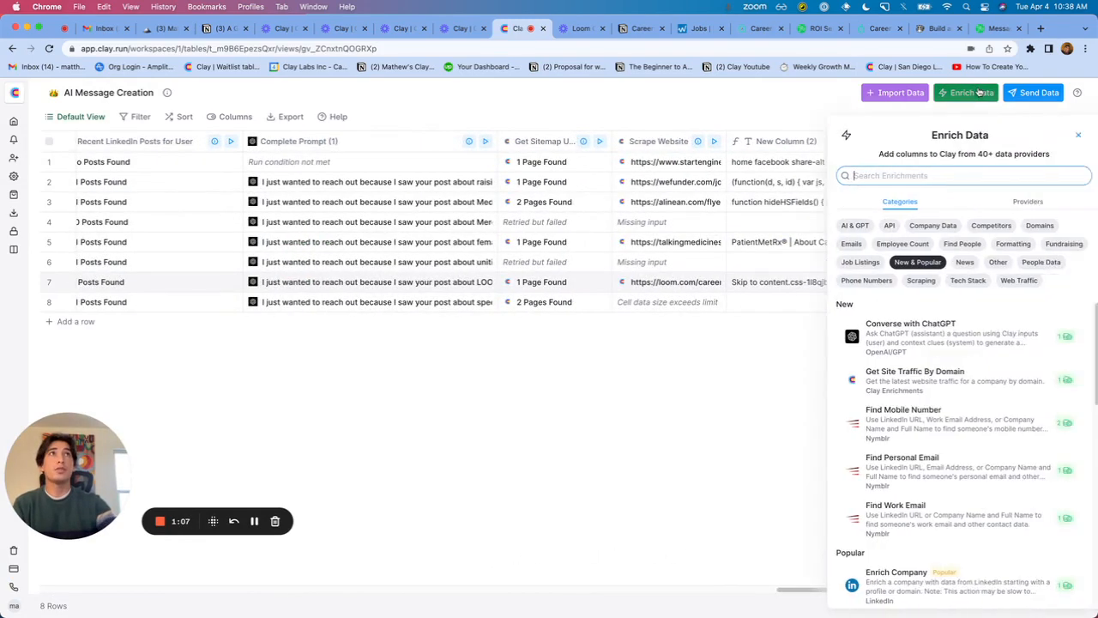
pyautogui.write('a')
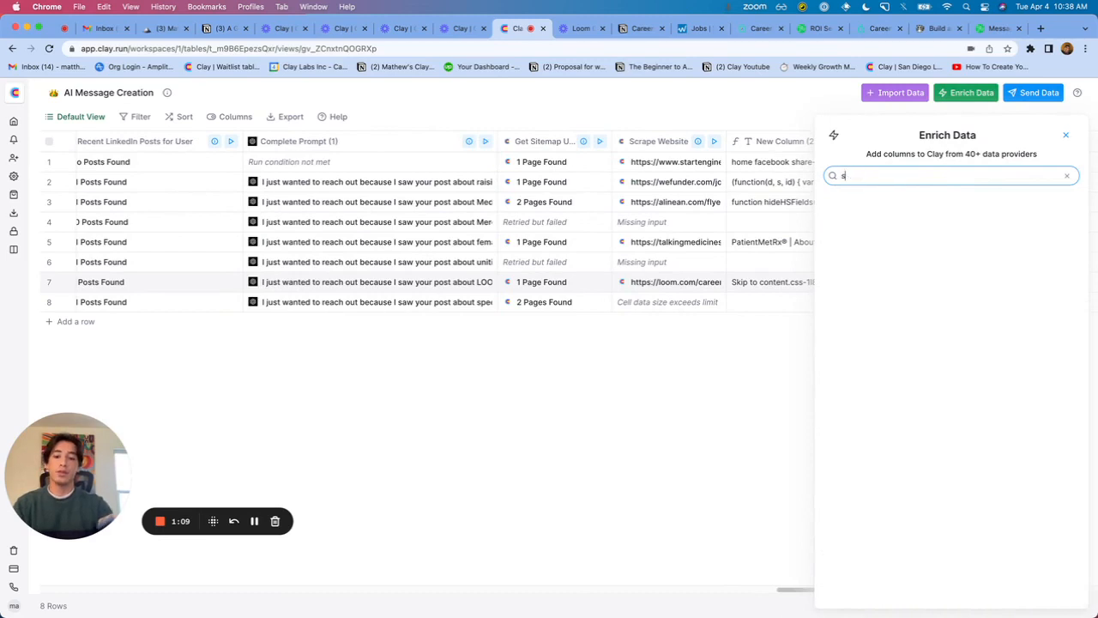
pyautogui.click(943, 181)
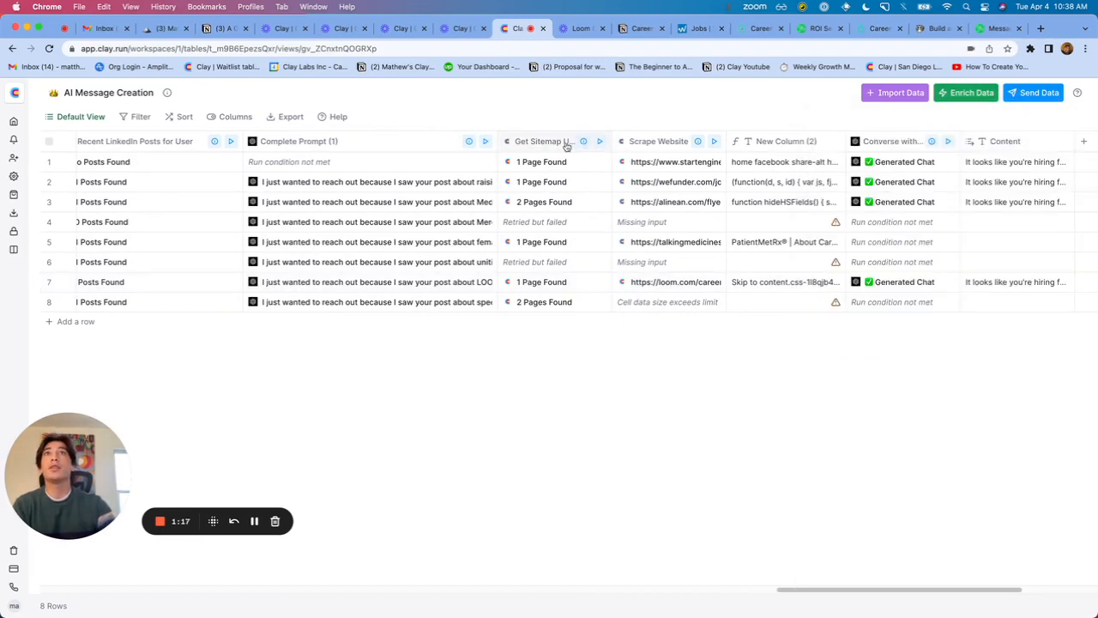
pyautogui.click(538, 140)
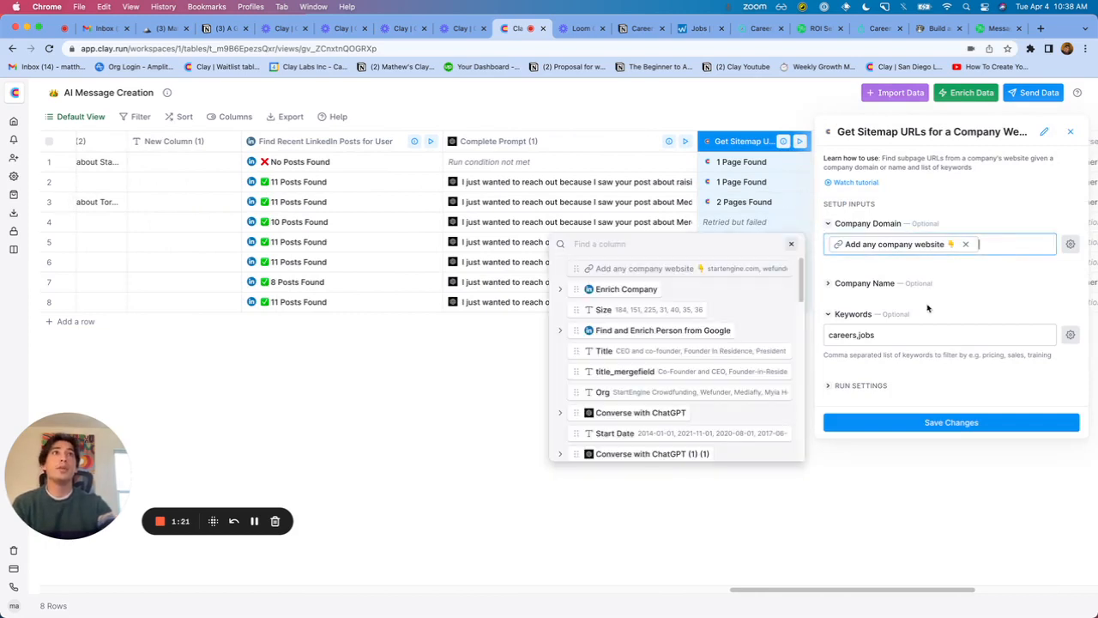
pyautogui.click(939, 334)
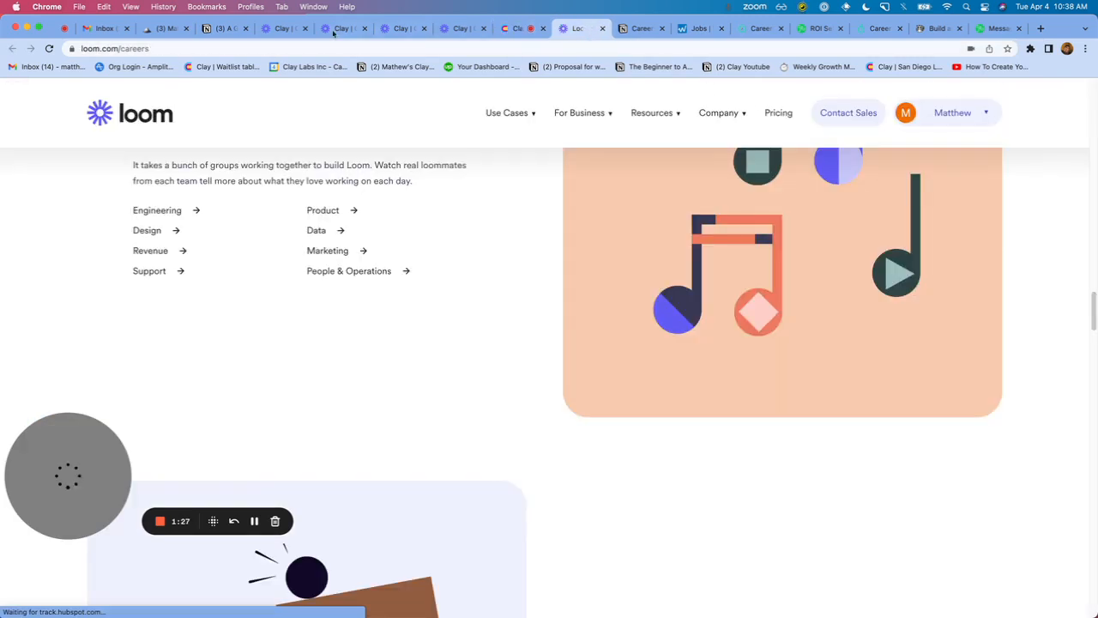
# - Compare careers page addresses across the Loom, Notion, Wefunder and another company's tabs
pyautogui.click(115, 48)
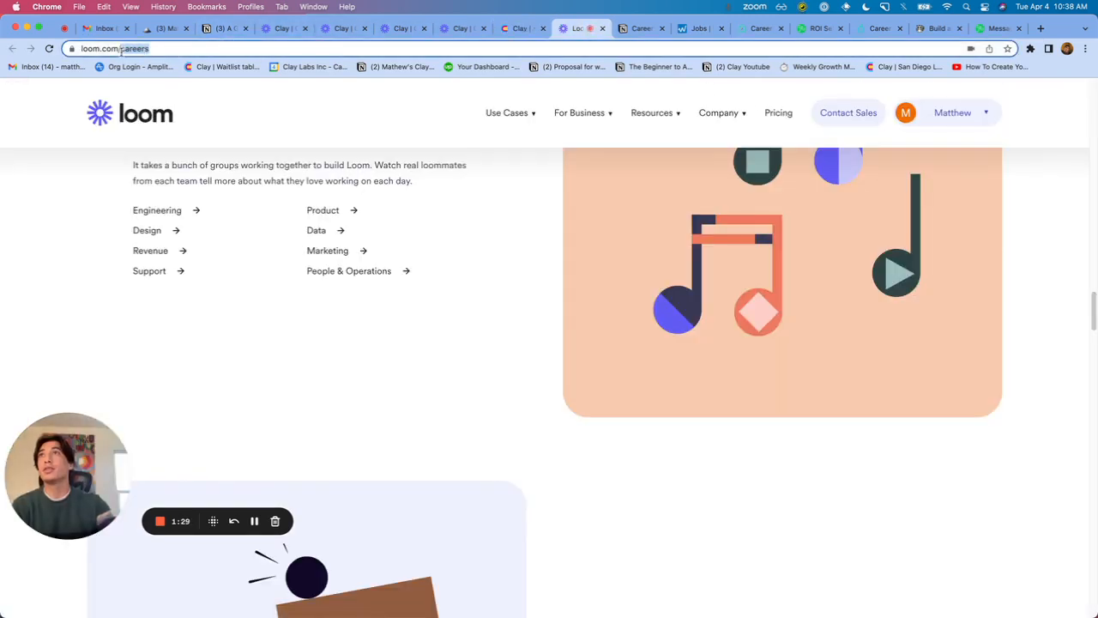
pyautogui.click(112, 48)
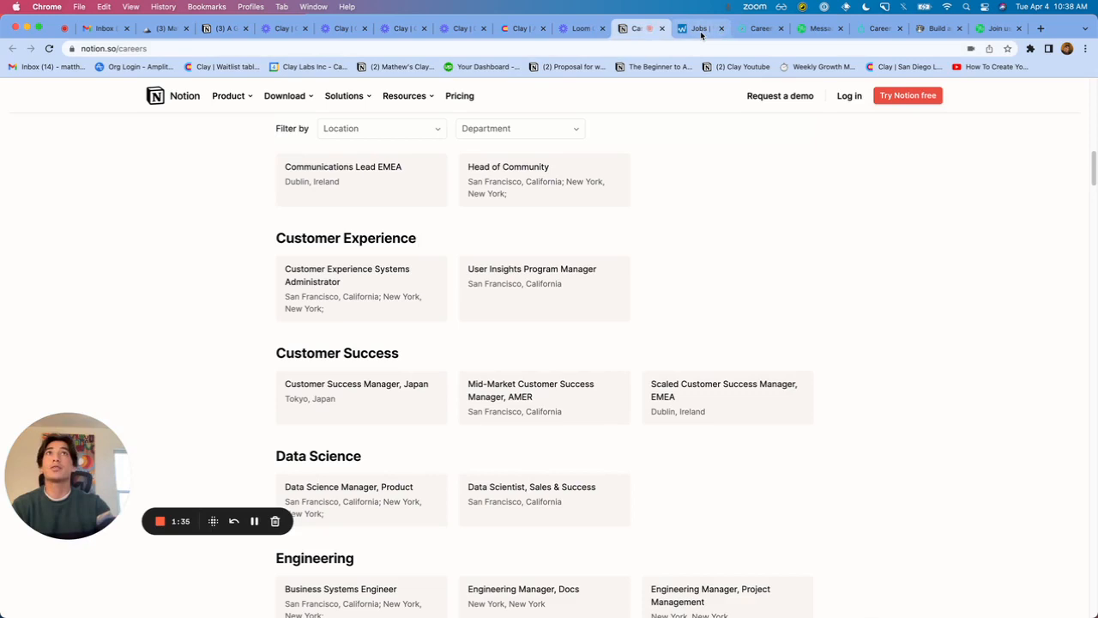
pyautogui.click(693, 29)
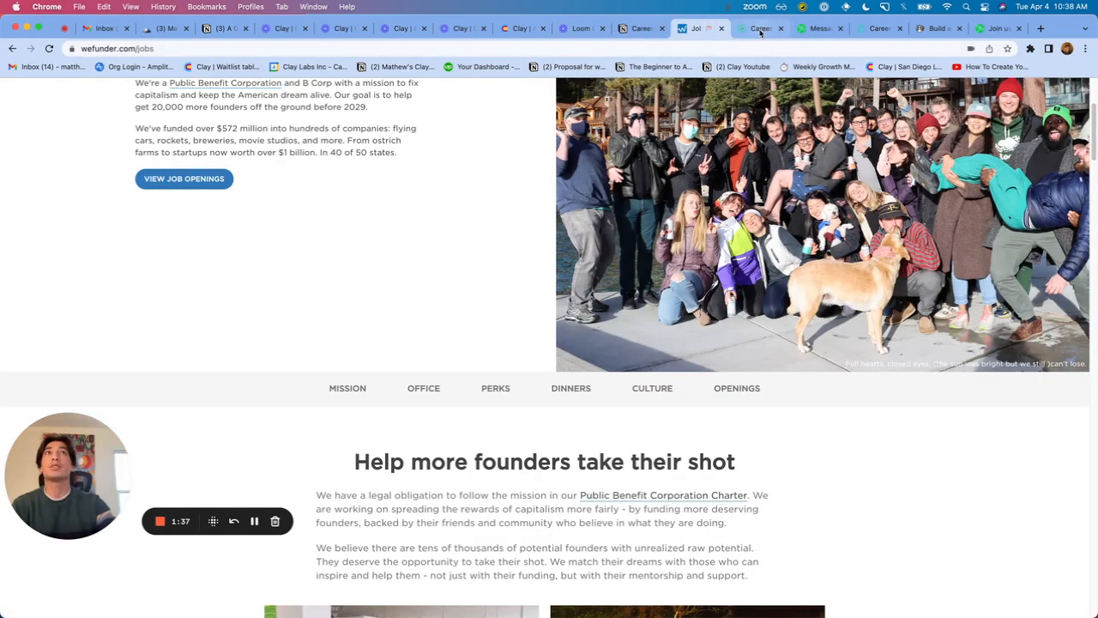
pyautogui.click(760, 29)
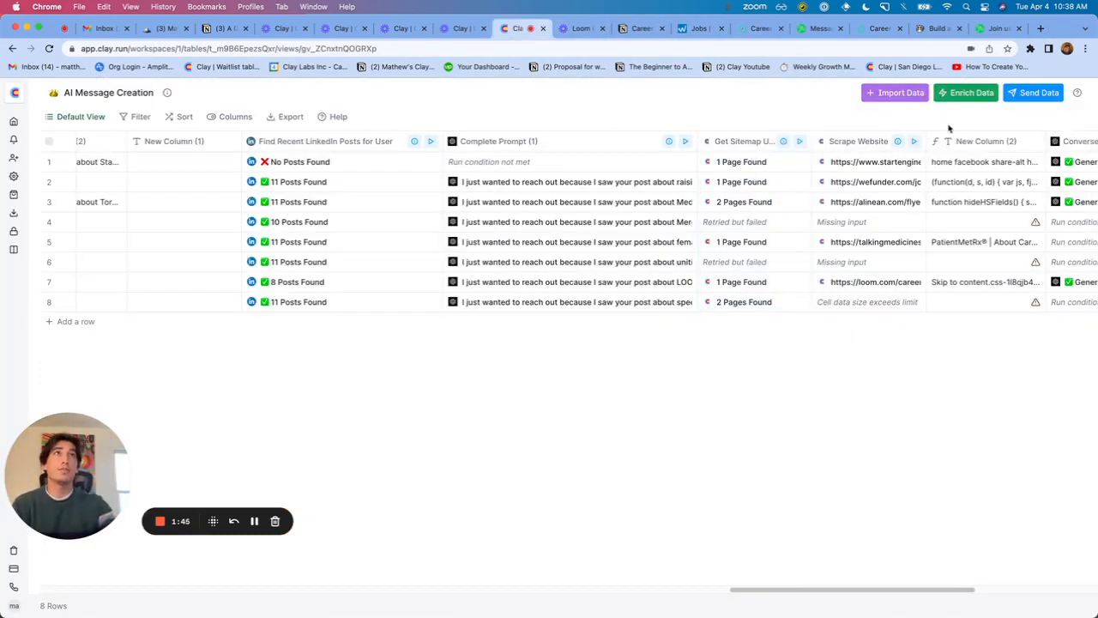
# - Add Scrape Website with its website URL from Get Sitemap URLs item 0
pyautogui.click(972, 91)
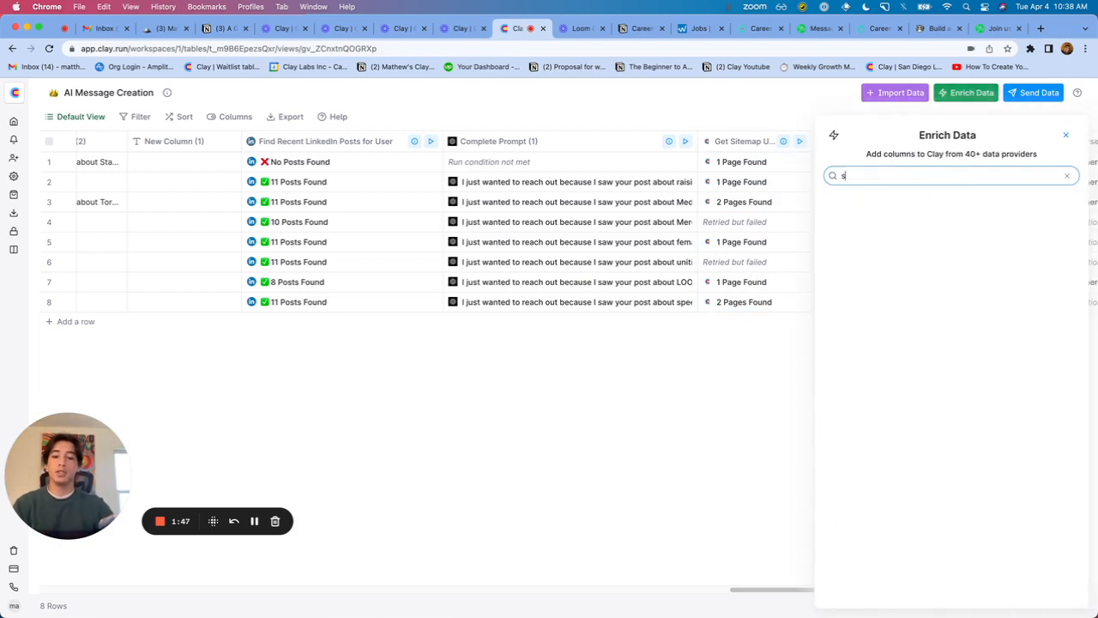
pyautogui.write('scrape')
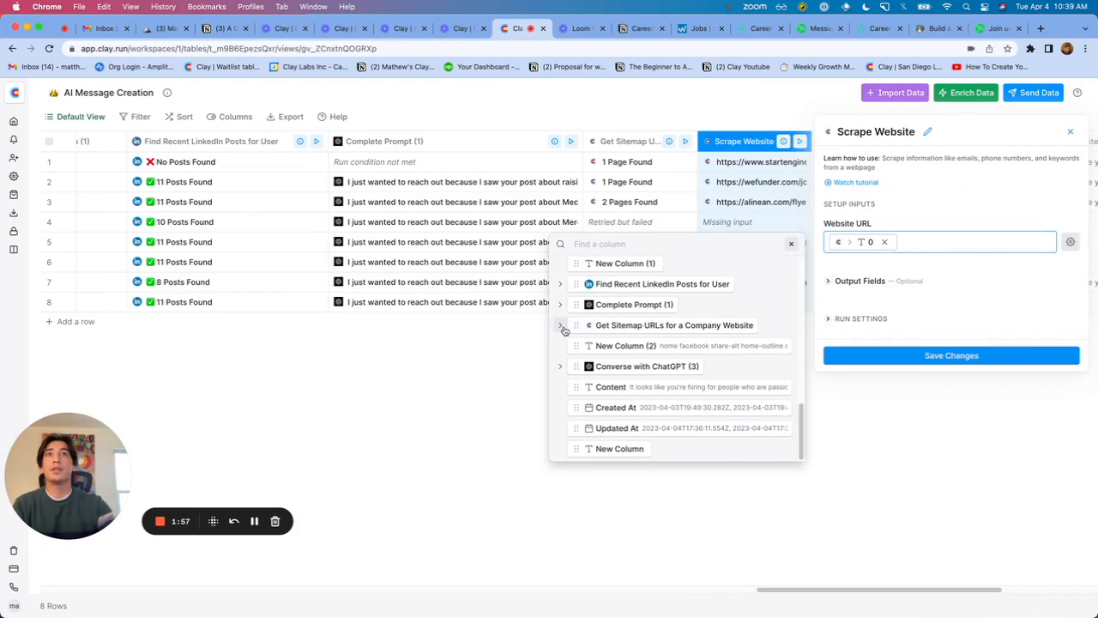
pyautogui.click(560, 325)
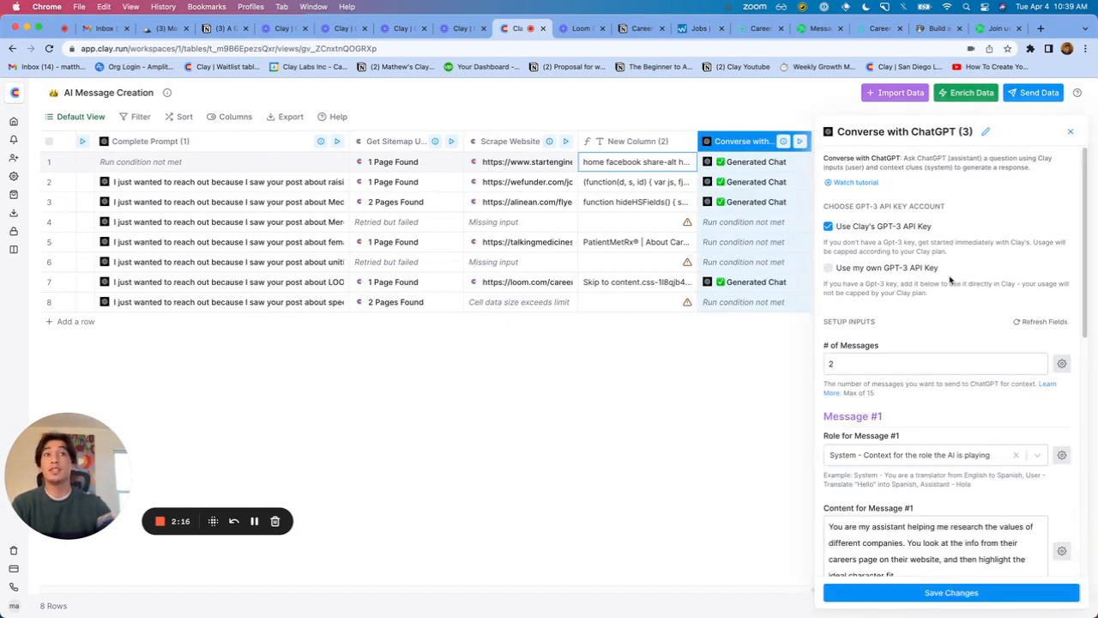
# - Read ChatGPT Message #1 and the under-8-word hiring-line Message #2, then close the settings
pyautogui.scroll(-3)
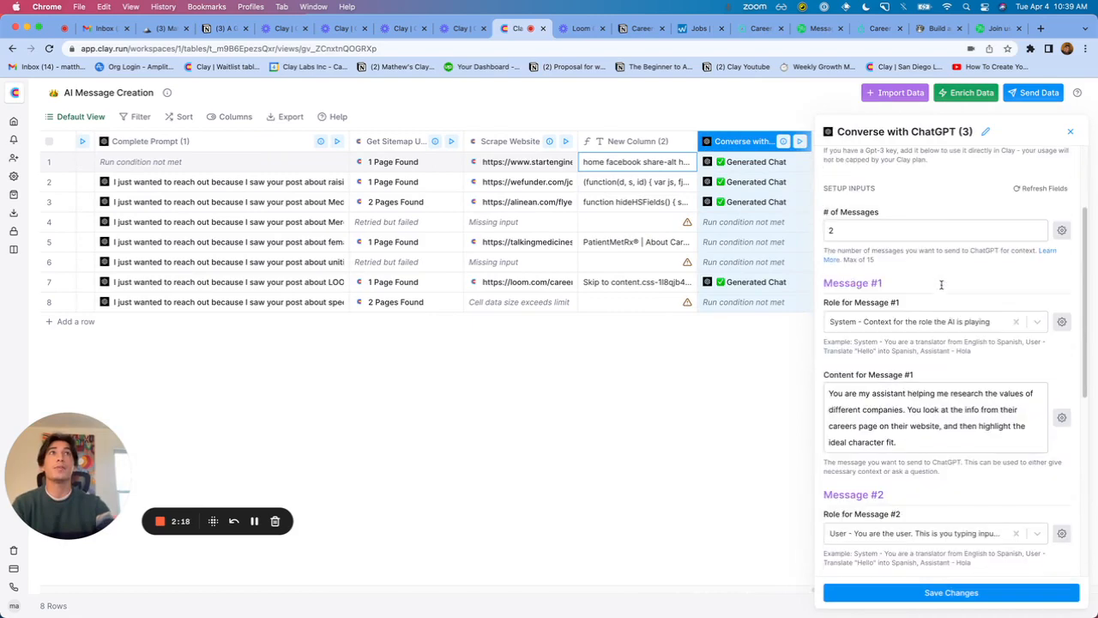
pyautogui.scroll(-3)
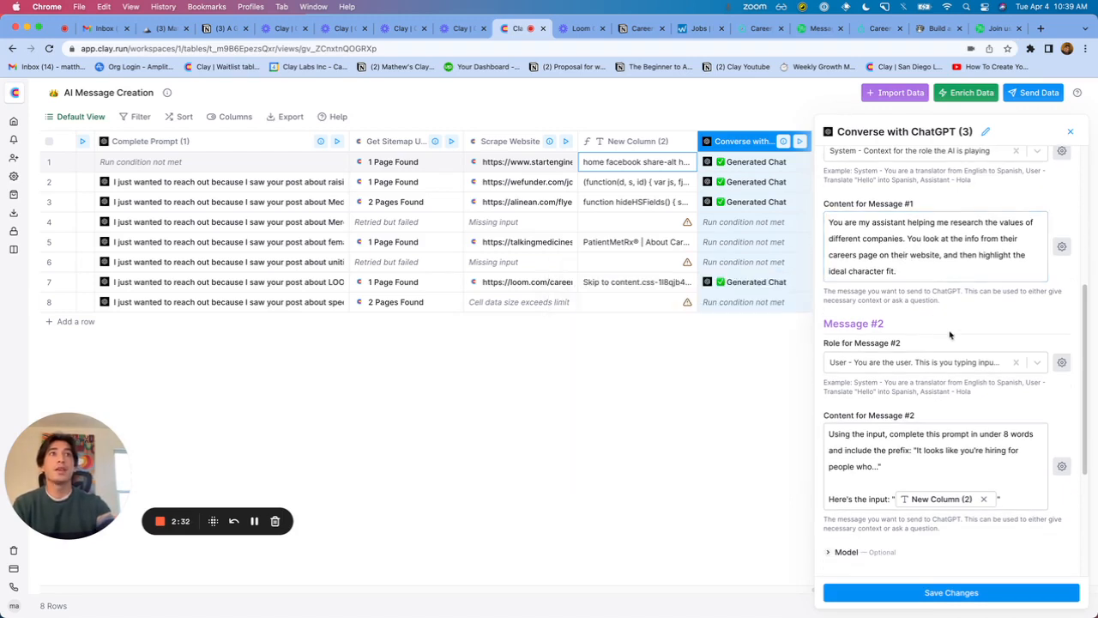
pyautogui.scroll(-3)
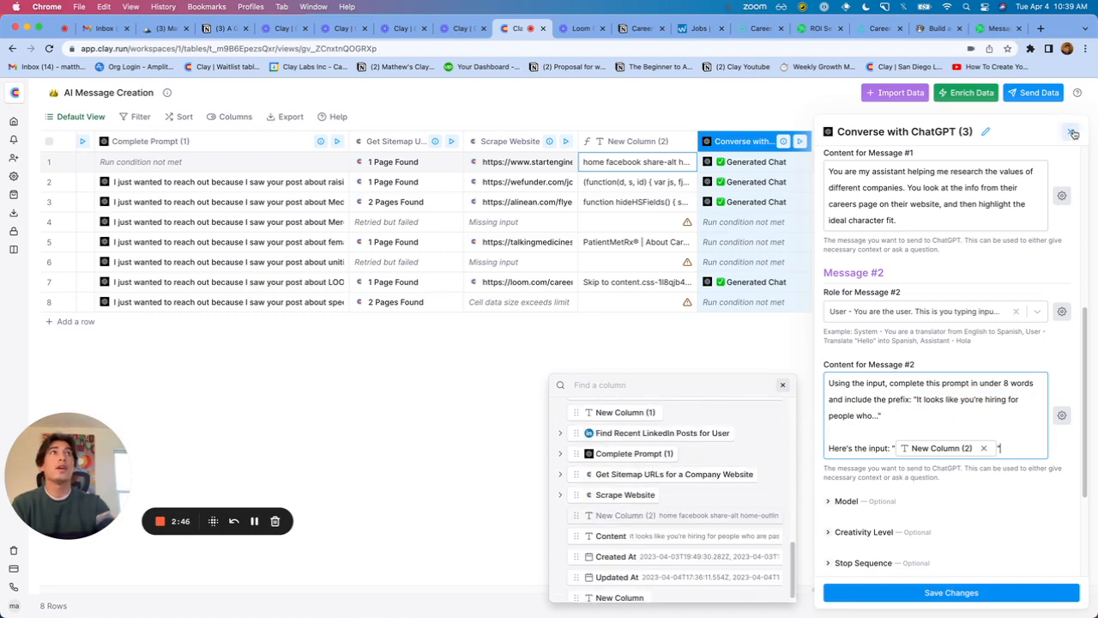
pyautogui.click(1073, 132)
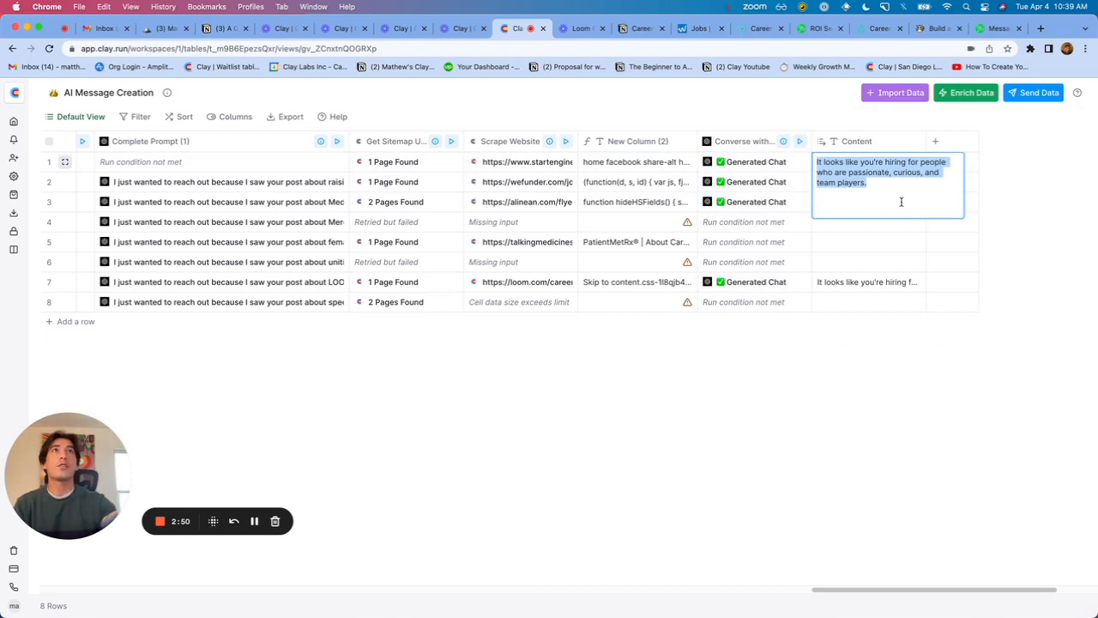
# - Expand the row 3 and row 7 Content cells to read their full hiring lines
pyautogui.click(868, 181)
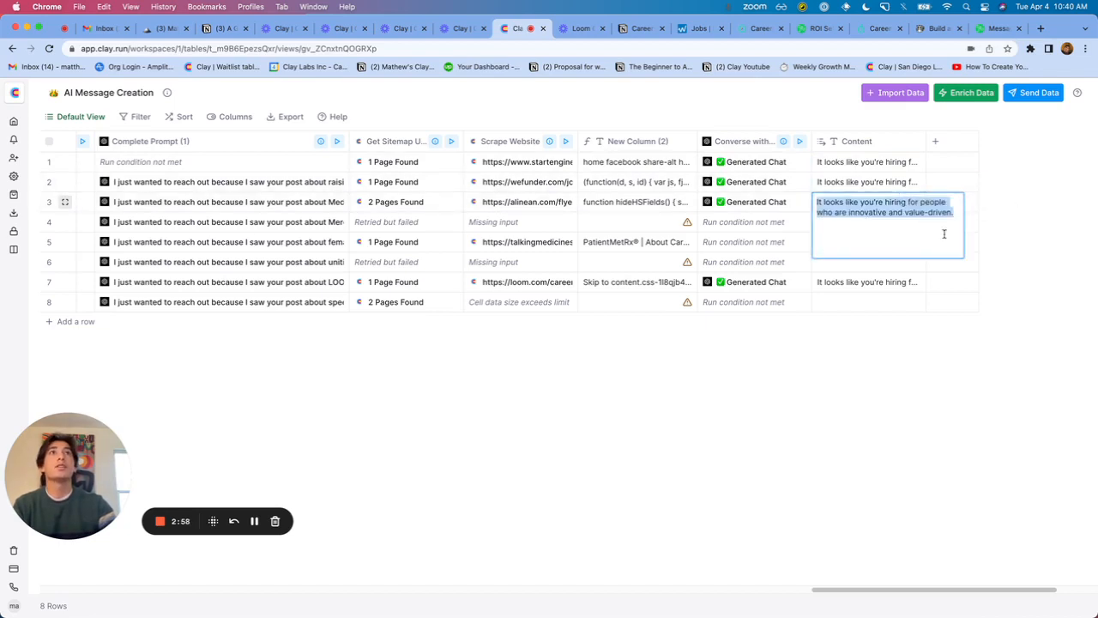
pyautogui.moveTo(996, 222)
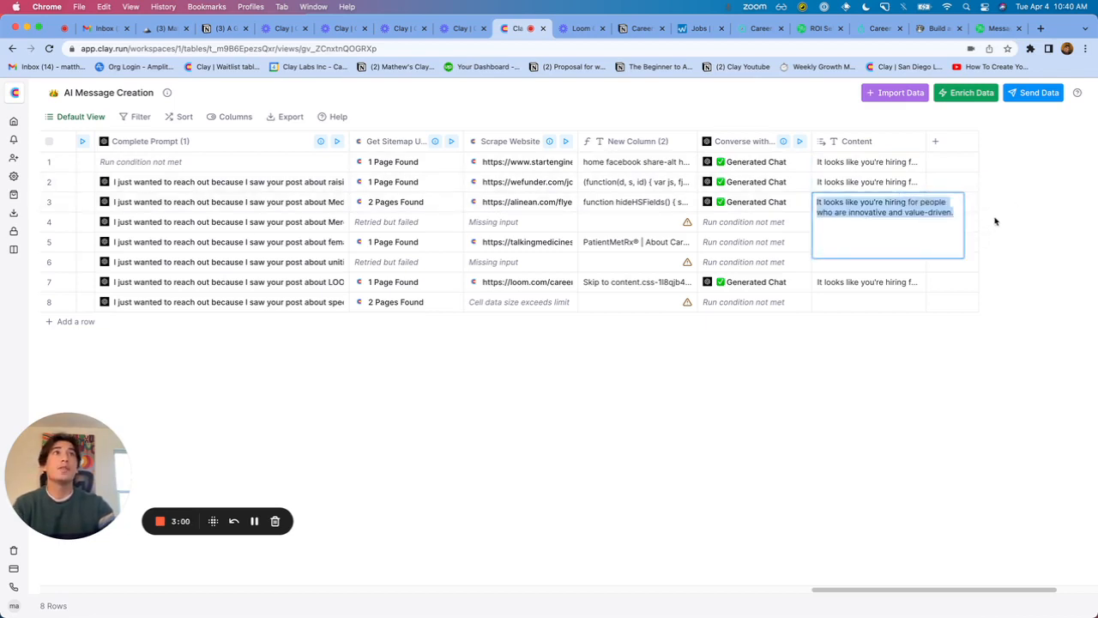
pyautogui.click(867, 282)
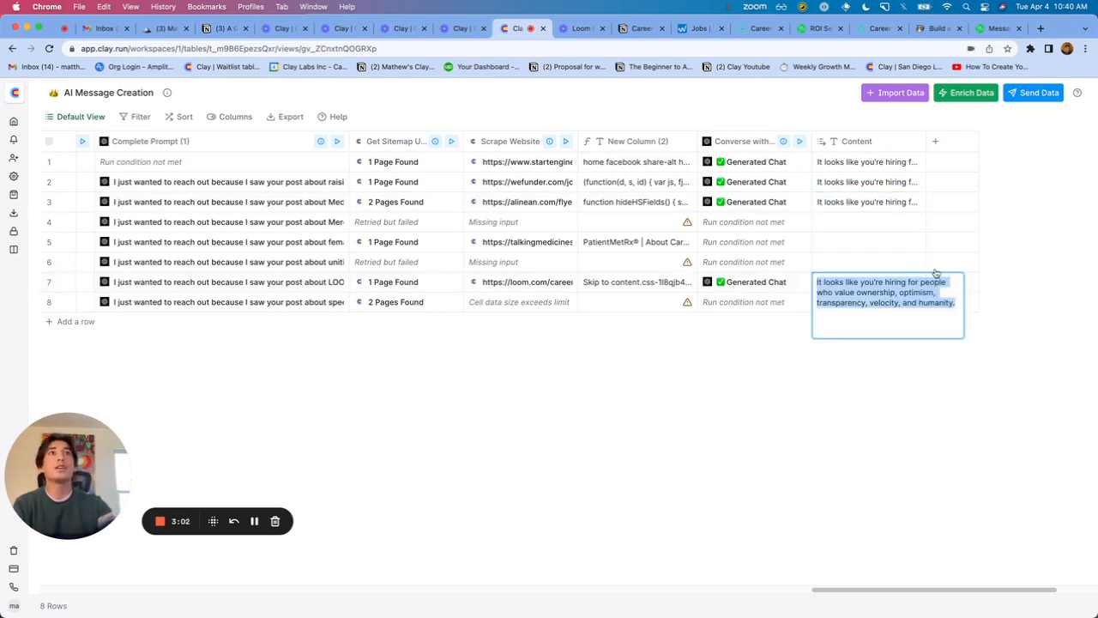